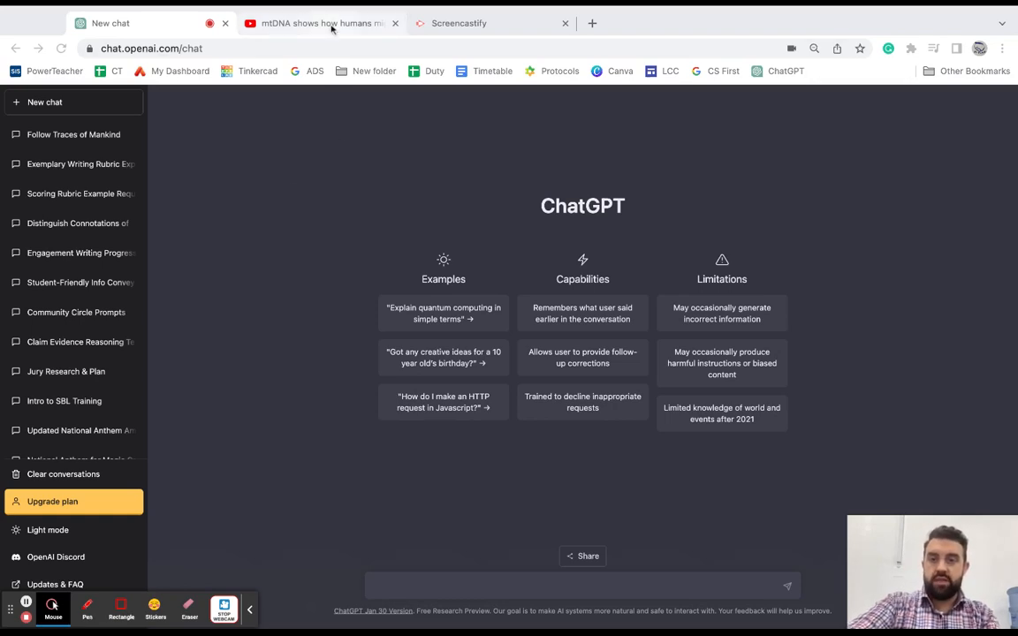
# Switch from ChatGPT to the YouTube tab with the mtDNA human migration video
pyautogui.click(318, 23)
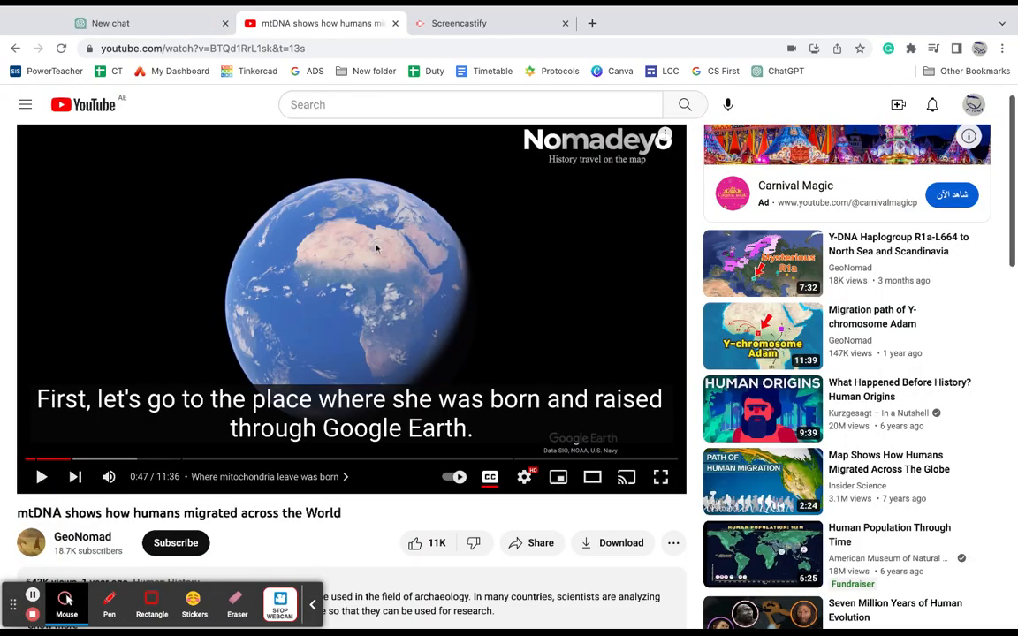
pyautogui.moveTo(456, 477)
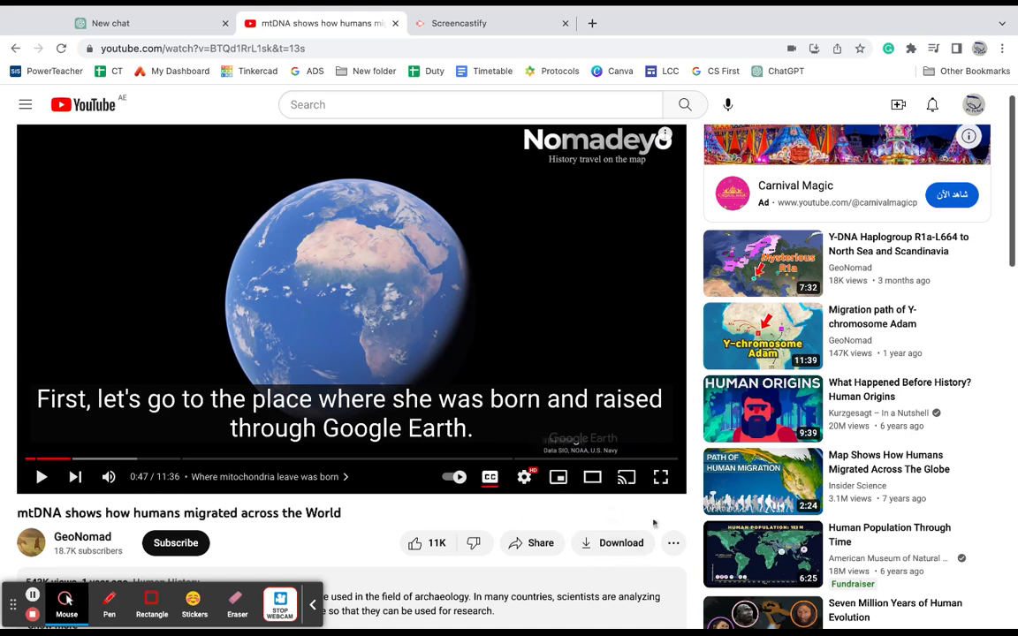
pyautogui.moveTo(673, 544)
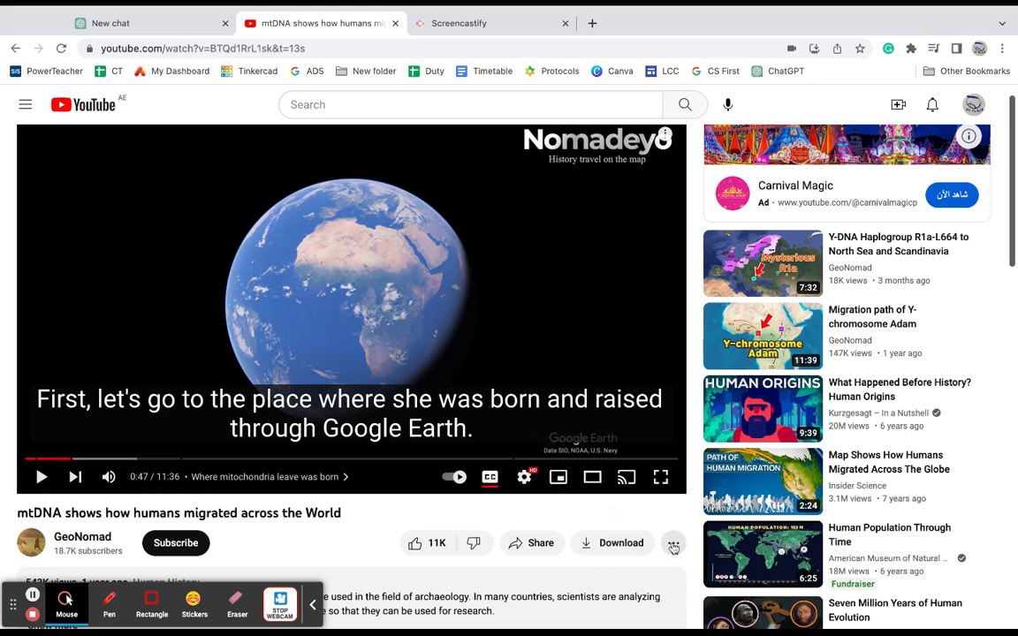
# Show the video's transcript, select its full text from the top, and return to ChatGPT
pyautogui.click(673, 543)
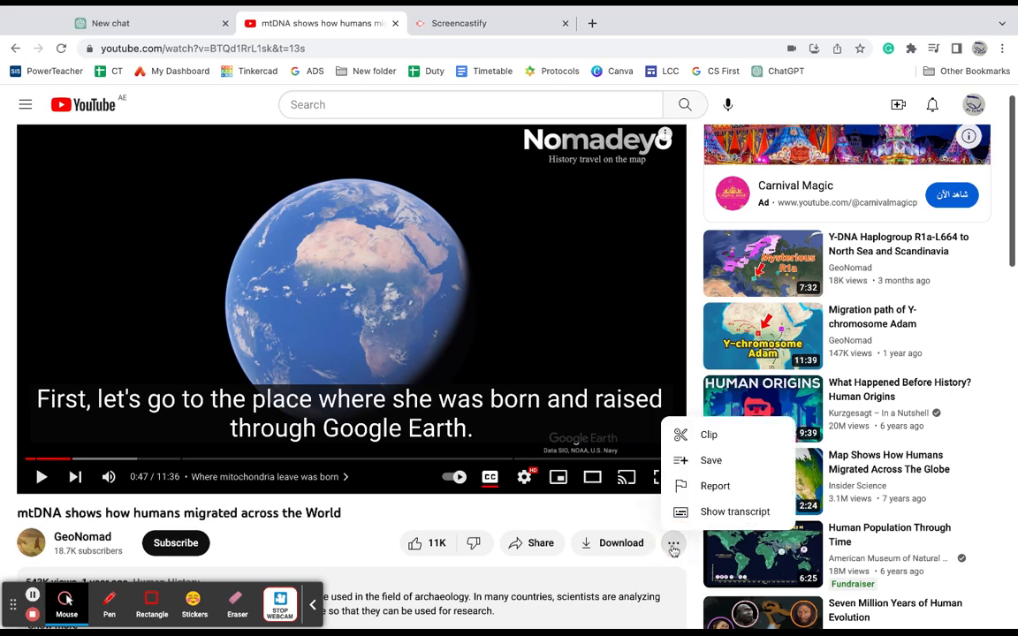
pyautogui.click(736, 513)
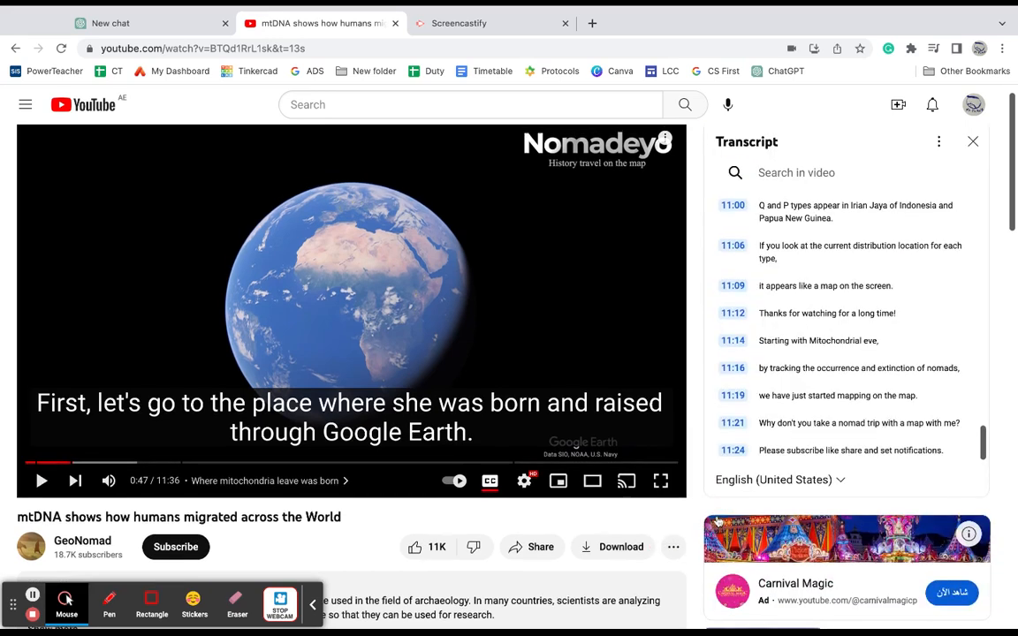
pyautogui.scroll(3)
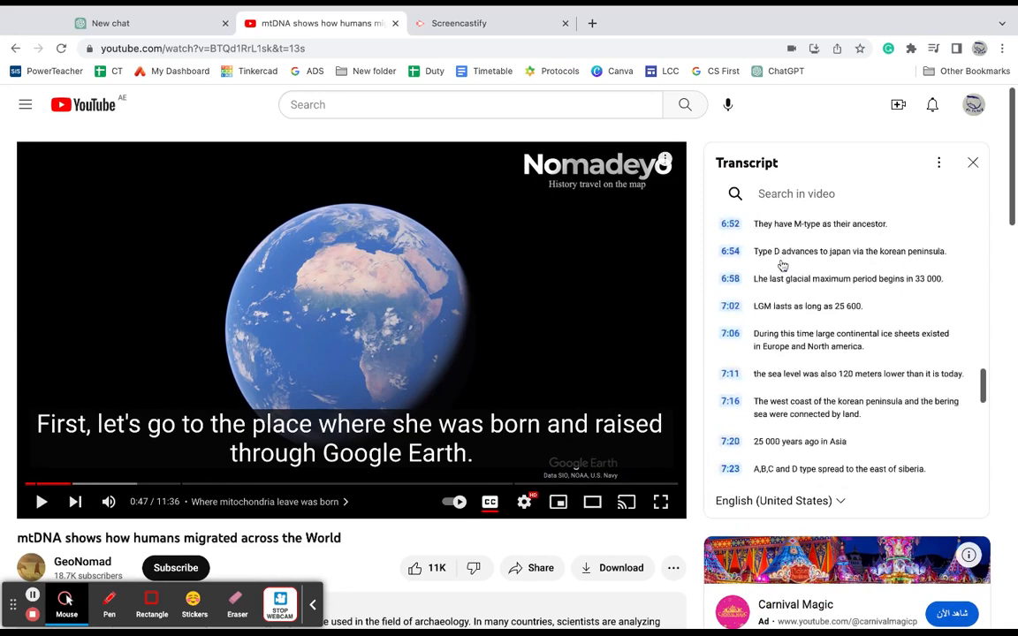
pyautogui.scroll(3)
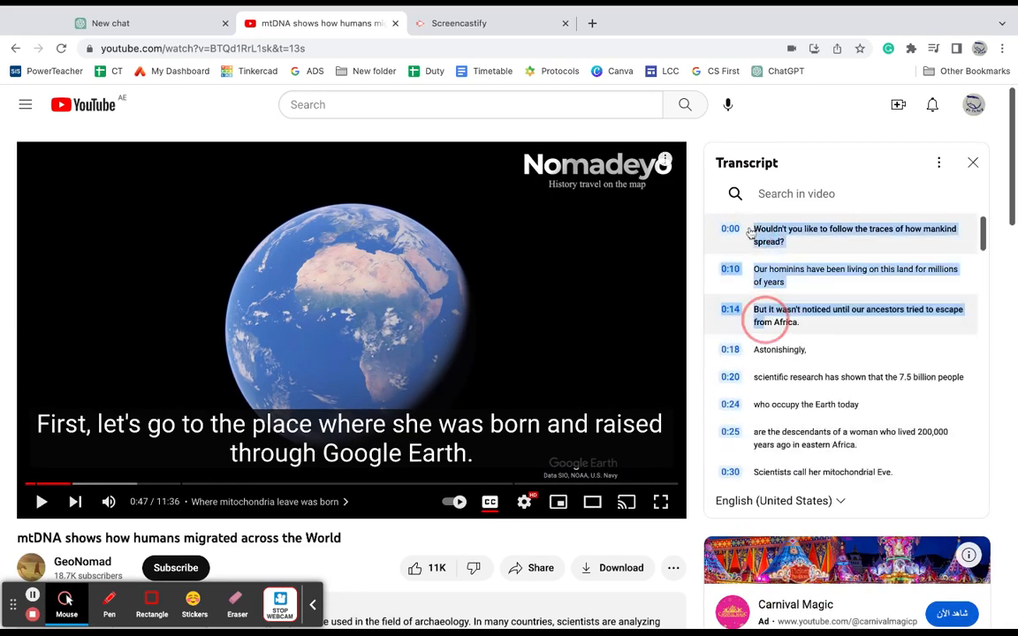
pyautogui.scroll(-3)
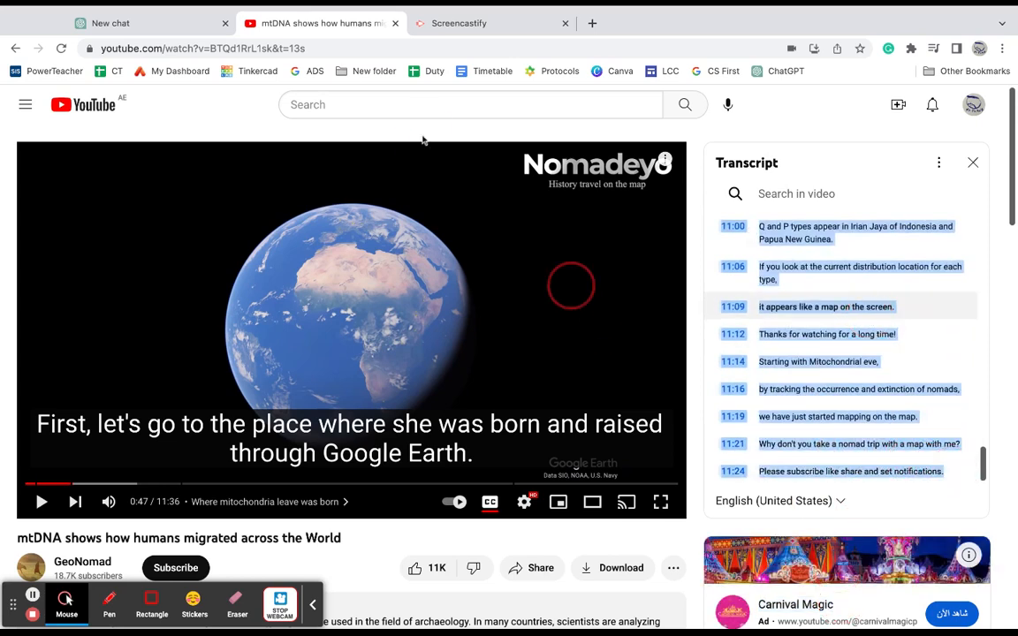
pyautogui.click(109, 23)
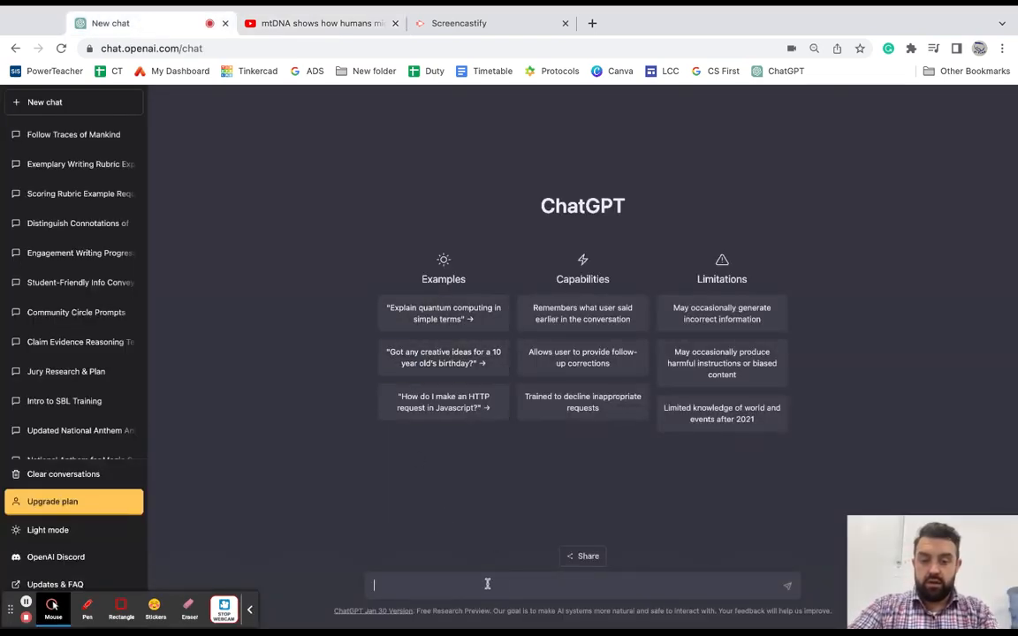
# Ask ChatGPT for 5 questions for a 6th grade Humanities class from the pasted transcript
pyautogui.write('P')
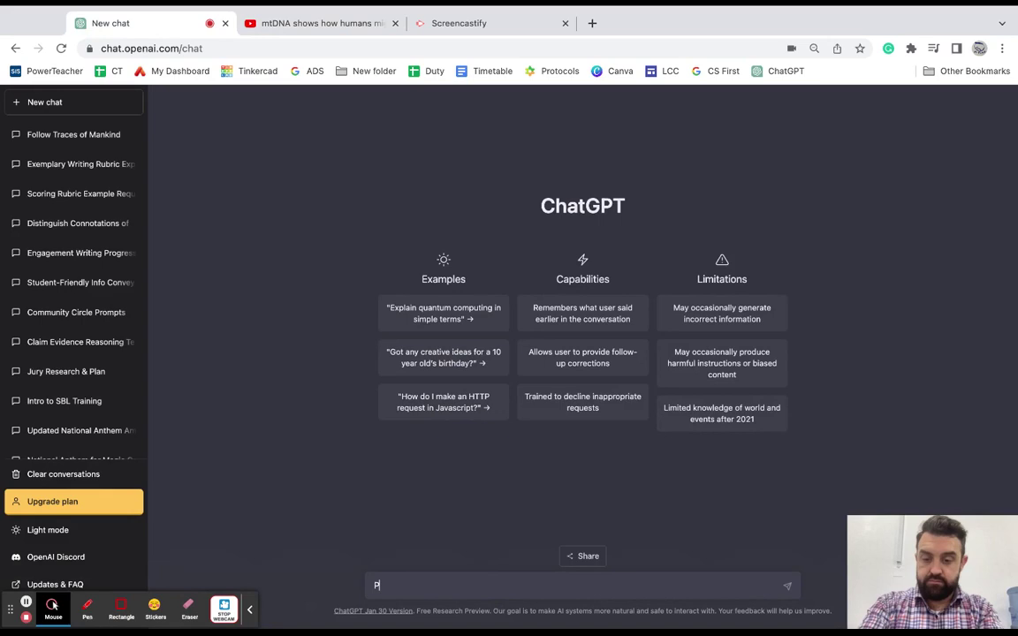
pyautogui.write('Please create 5 questions based on this video for a 6th grade Humanities class. Questions should include comprehension, analysis, and evaluation:')
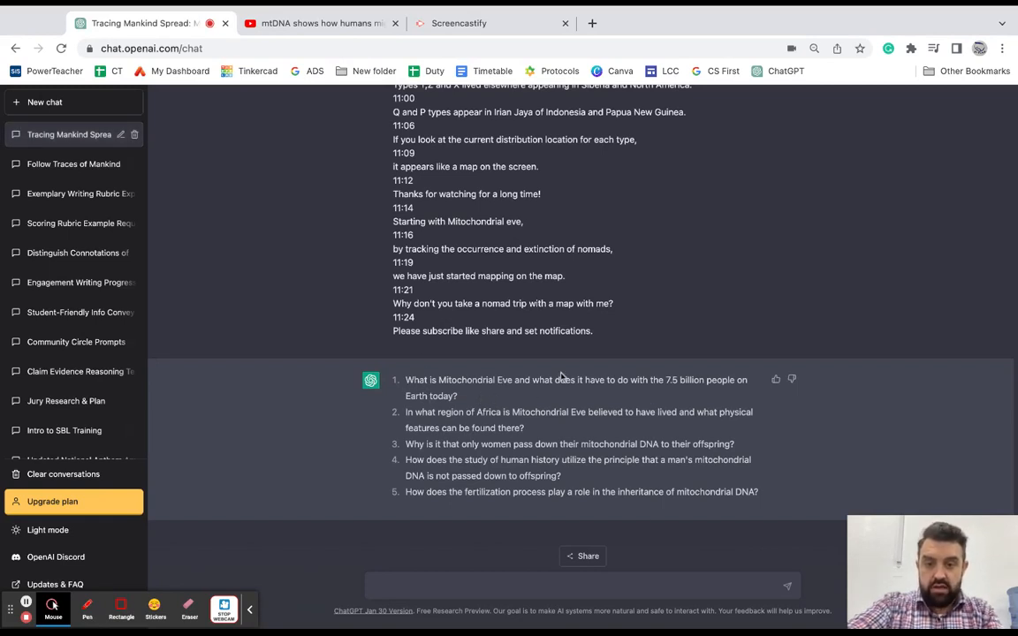
pyautogui.moveTo(541, 369)
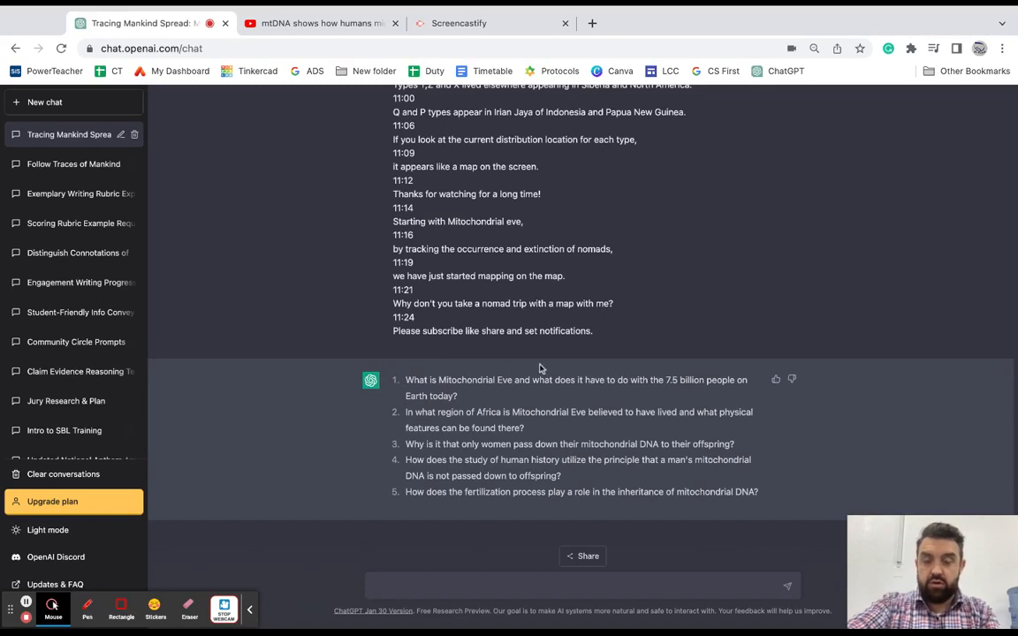
pyautogui.moveTo(459, 394)
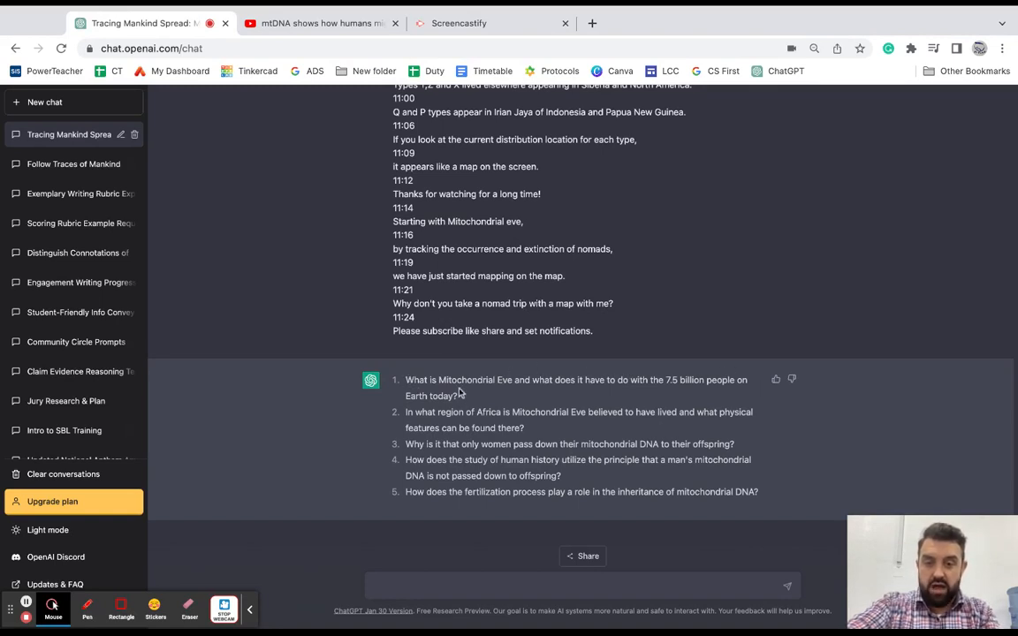
pyautogui.moveTo(510, 411)
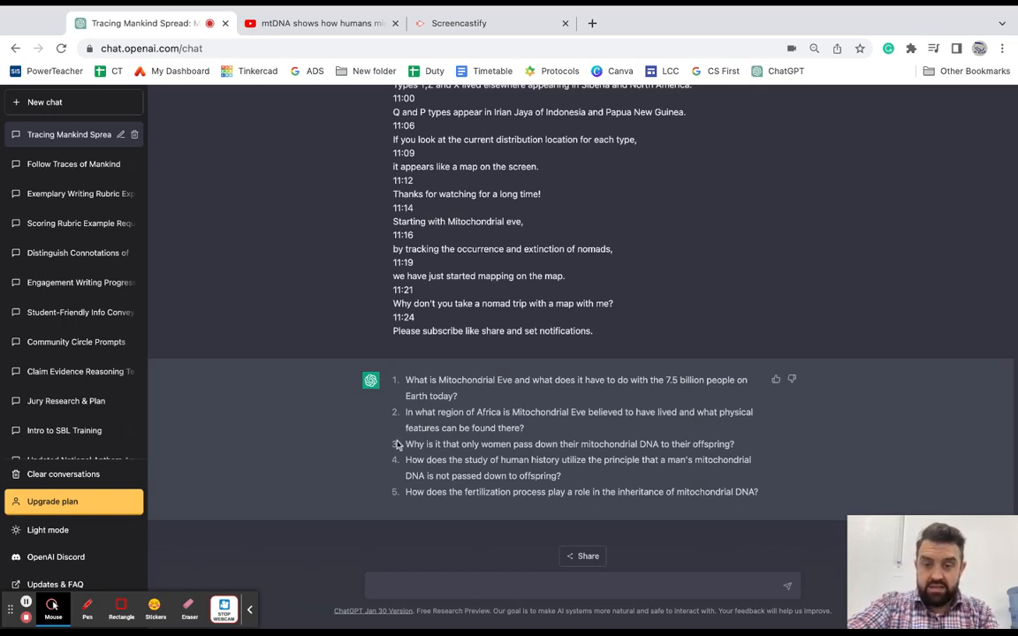
pyautogui.moveTo(604, 477)
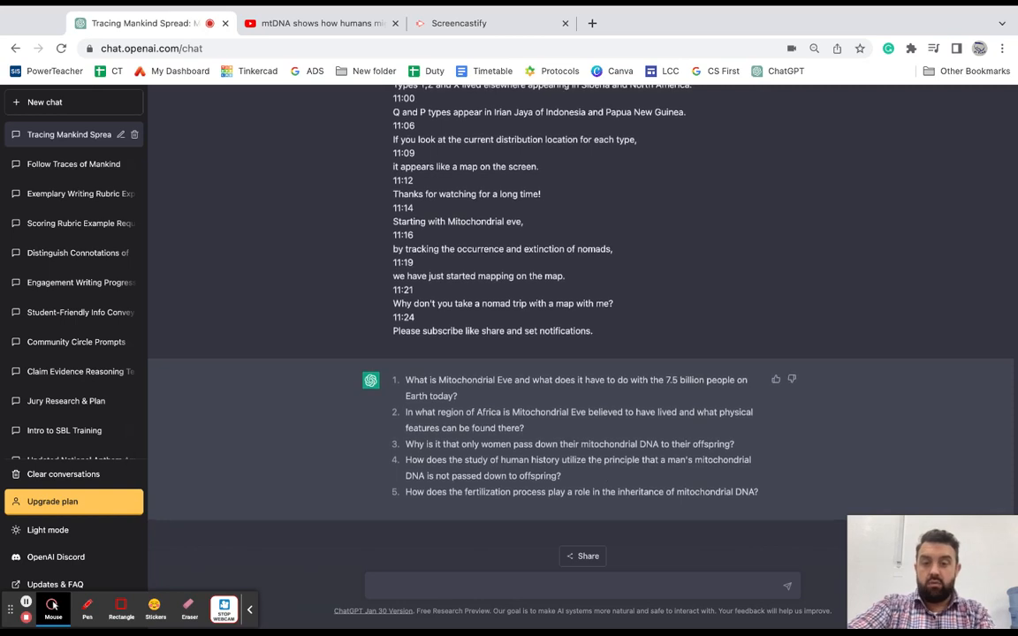
pyautogui.moveTo(481, 544)
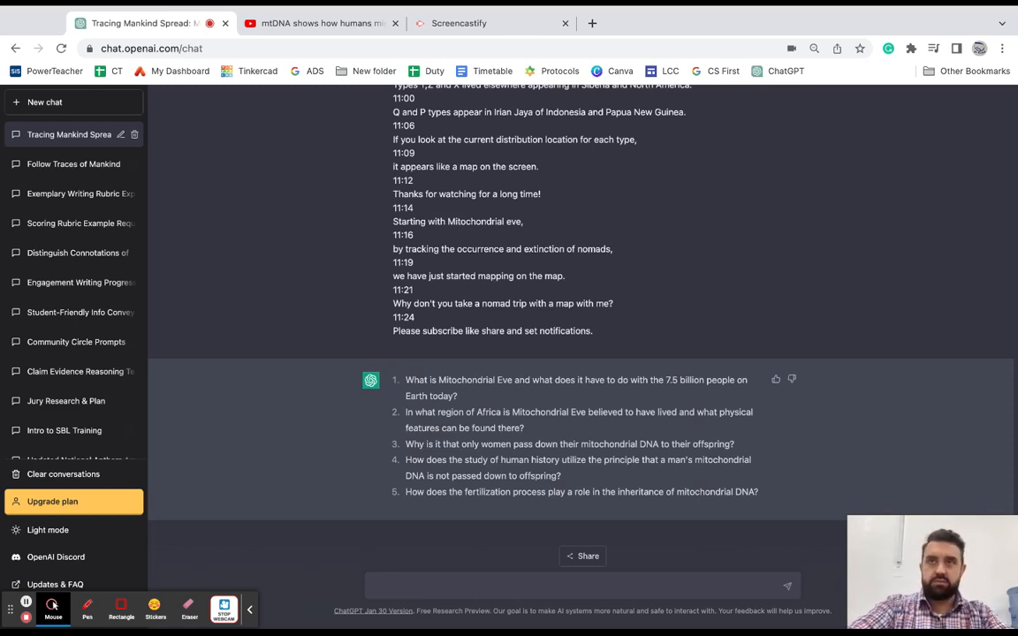
pyautogui.moveTo(467, 562)
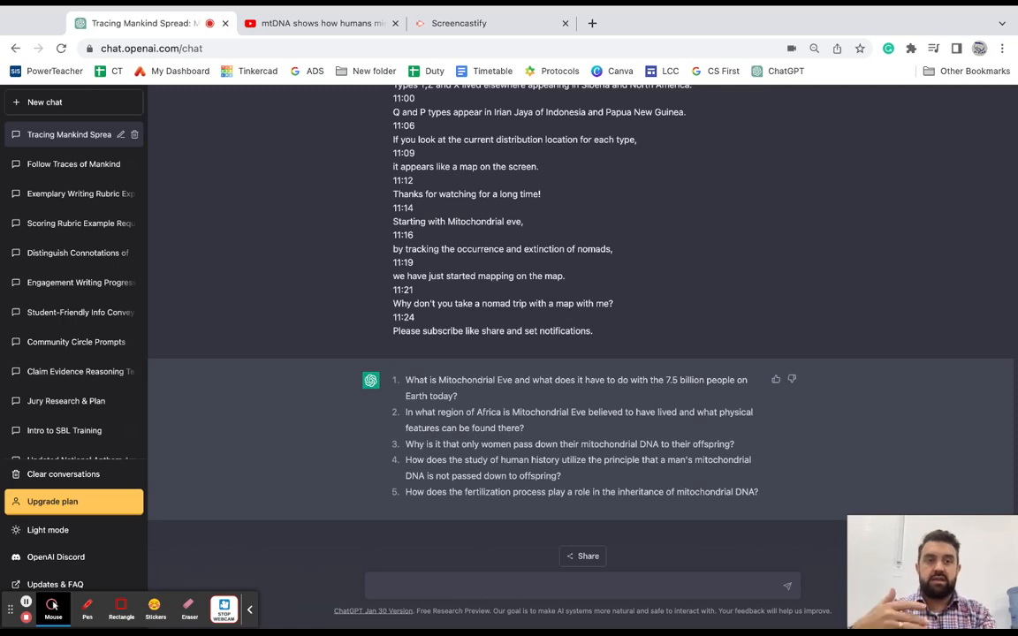
pyautogui.moveTo(413, 558)
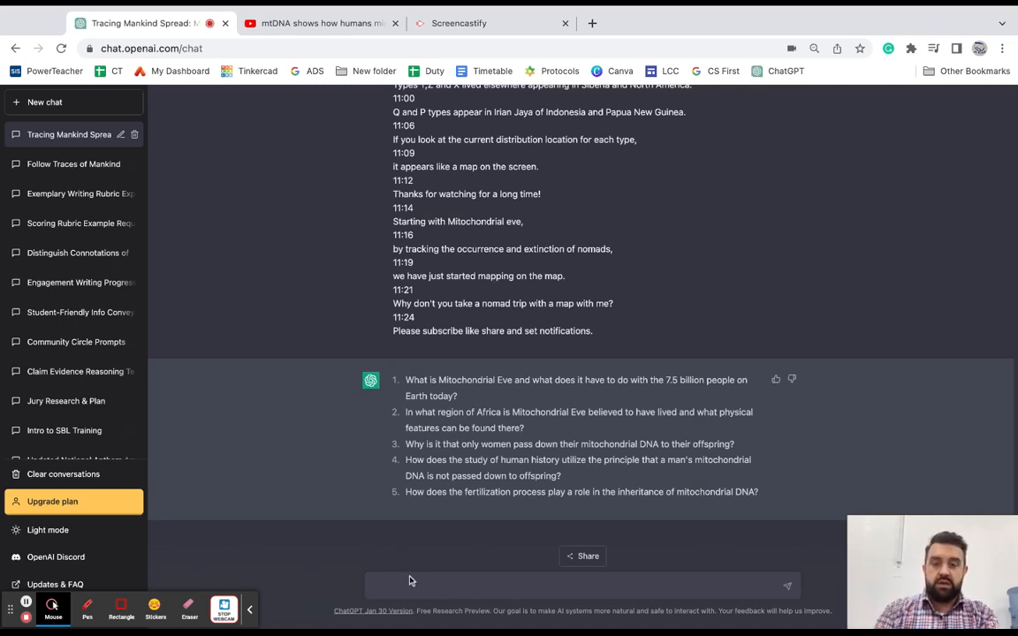
pyautogui.moveTo(435, 566)
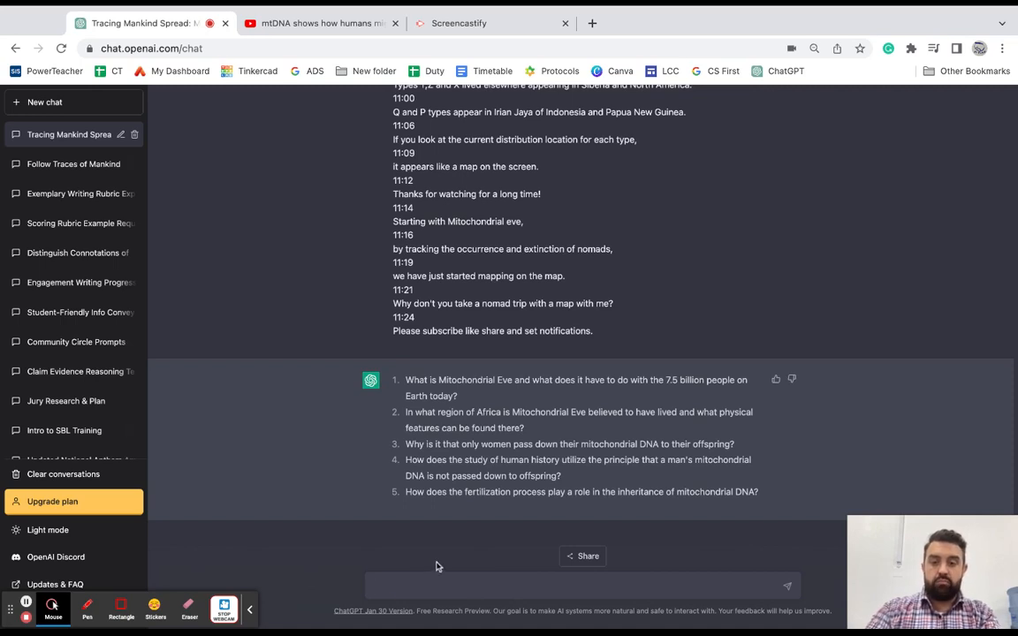
# Request a processing activity with group discussion and artistic creation based on the video
pyautogui.write('Please create a processing activity based on this video that includes group discussion and artistic creation:')
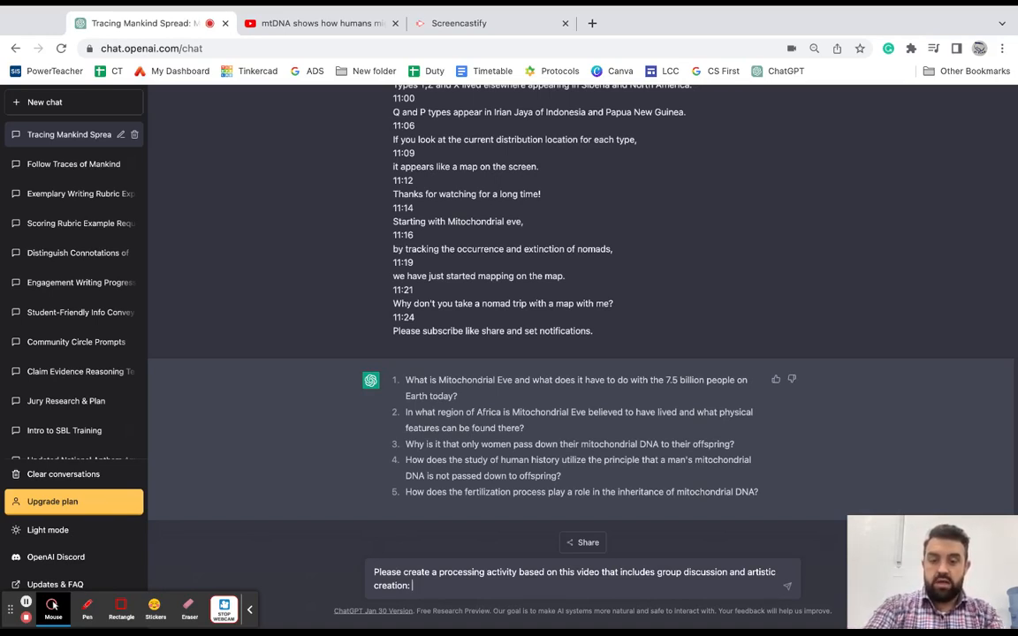
pyautogui.click(421, 587)
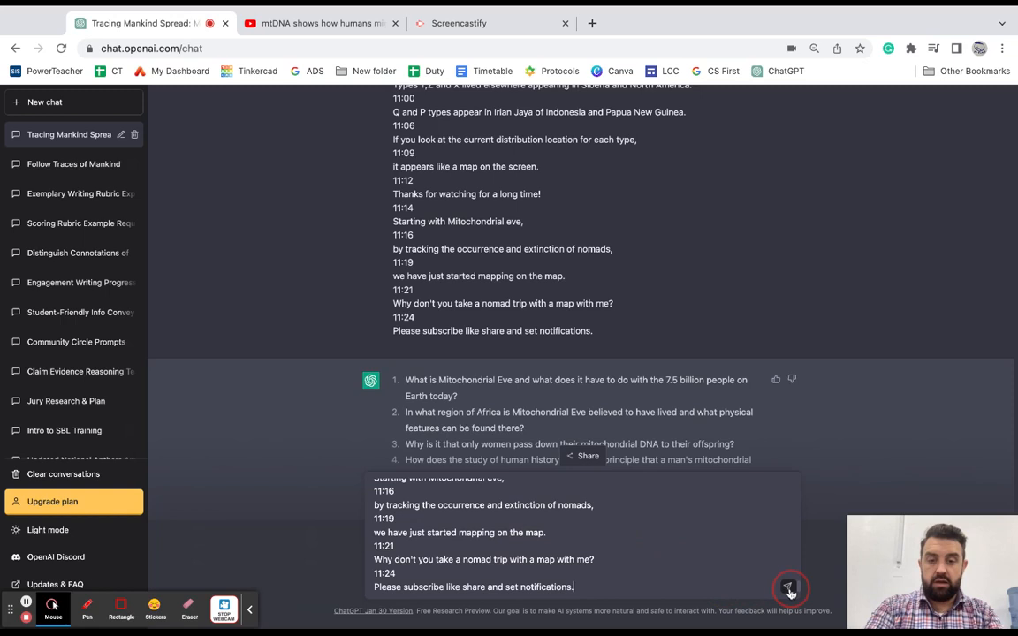
# Read through the activity plan down to Step 5: Conclusion and the closing time-estimate note
pyautogui.scroll(-3)
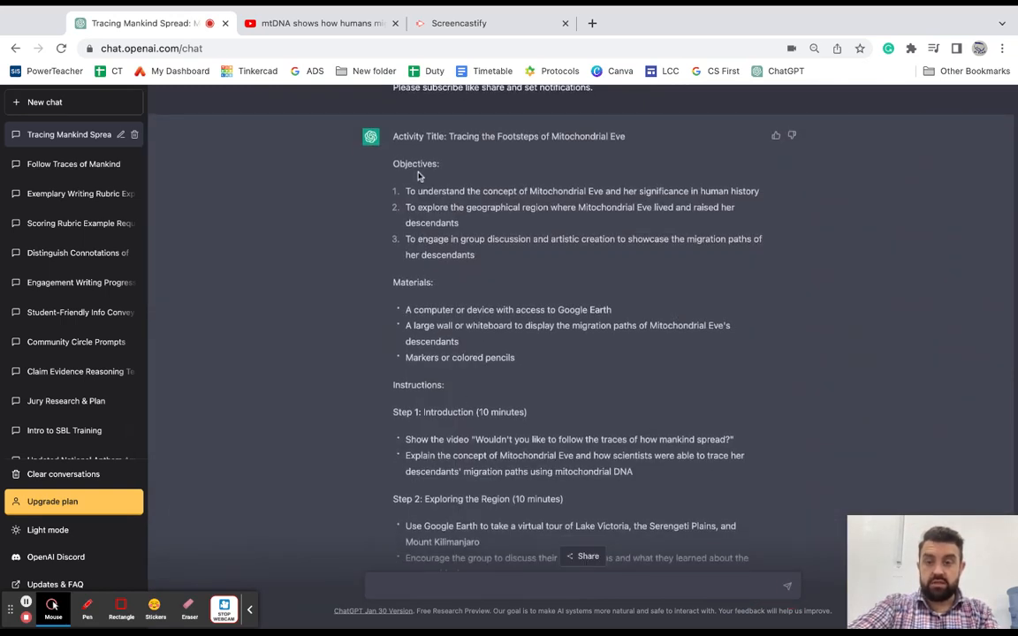
pyautogui.scroll(-3)
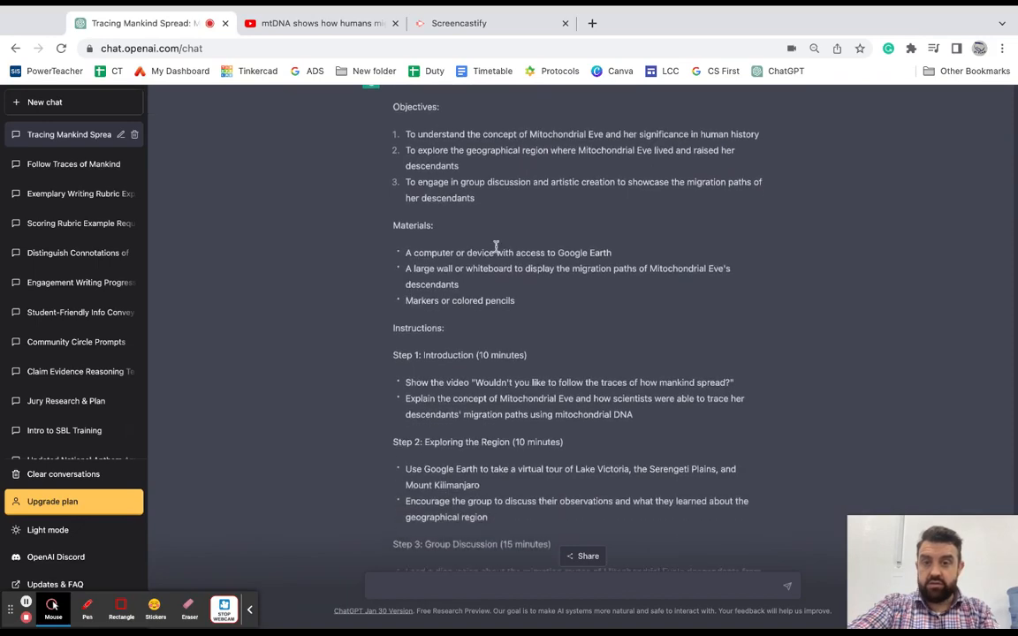
pyautogui.scroll(-3)
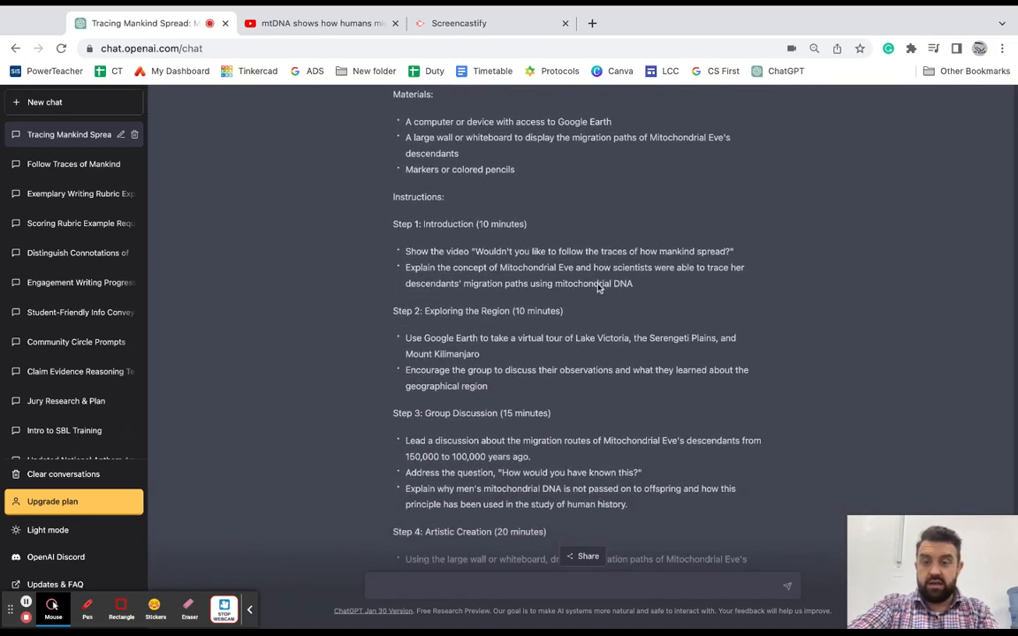
pyautogui.scroll(-3)
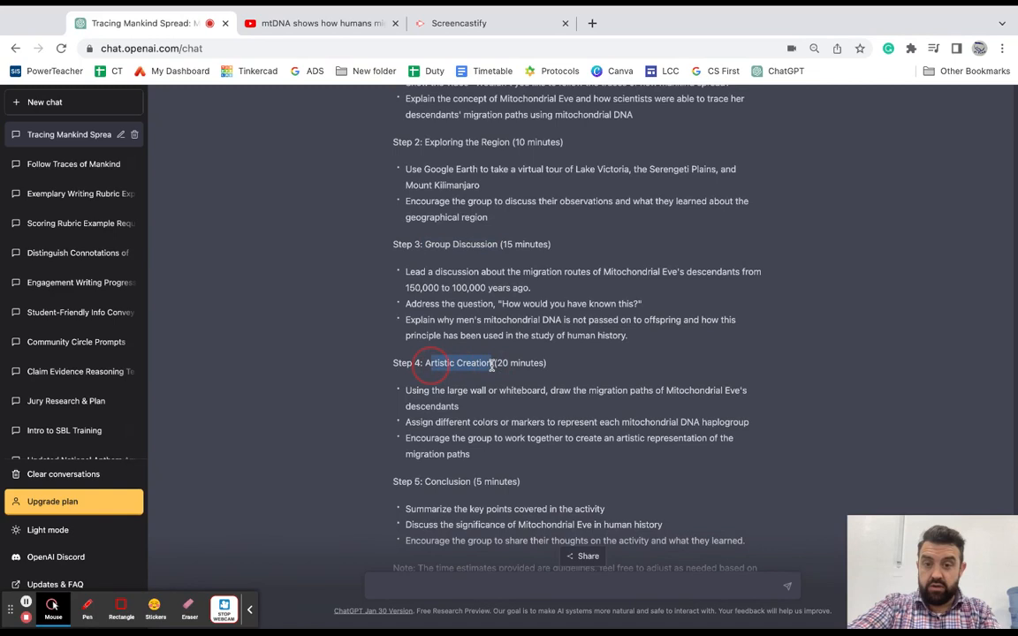
pyautogui.scroll(-3)
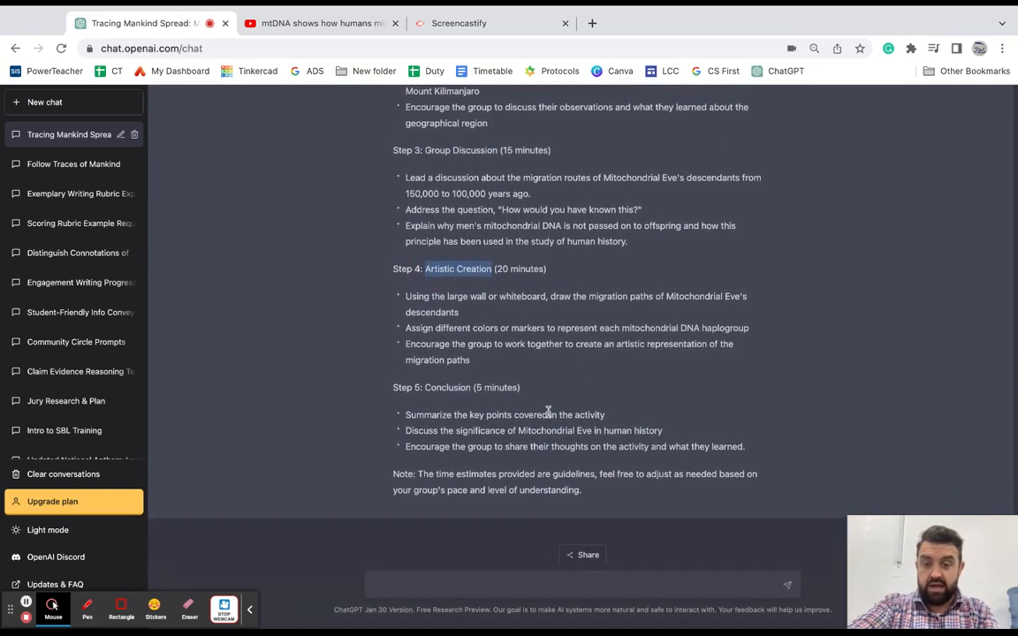
pyautogui.click(484, 583)
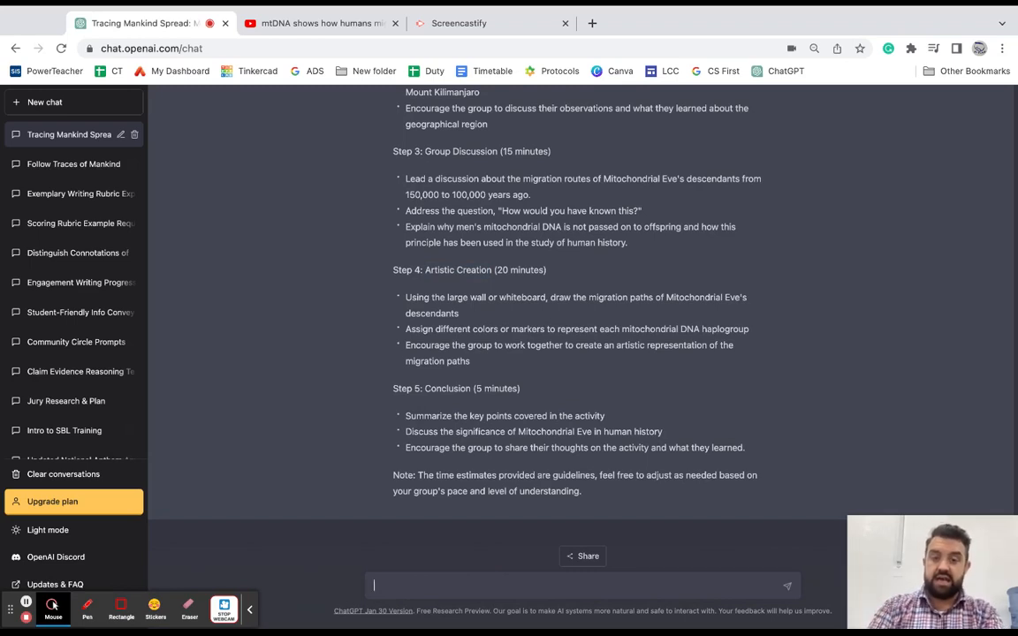
# Request a 1-5 rubric assessing the project against 6th grade Common Core standards
pyautogui.write('Please create a 1-5 rubric to assess this project based on 6th grade common core standards')
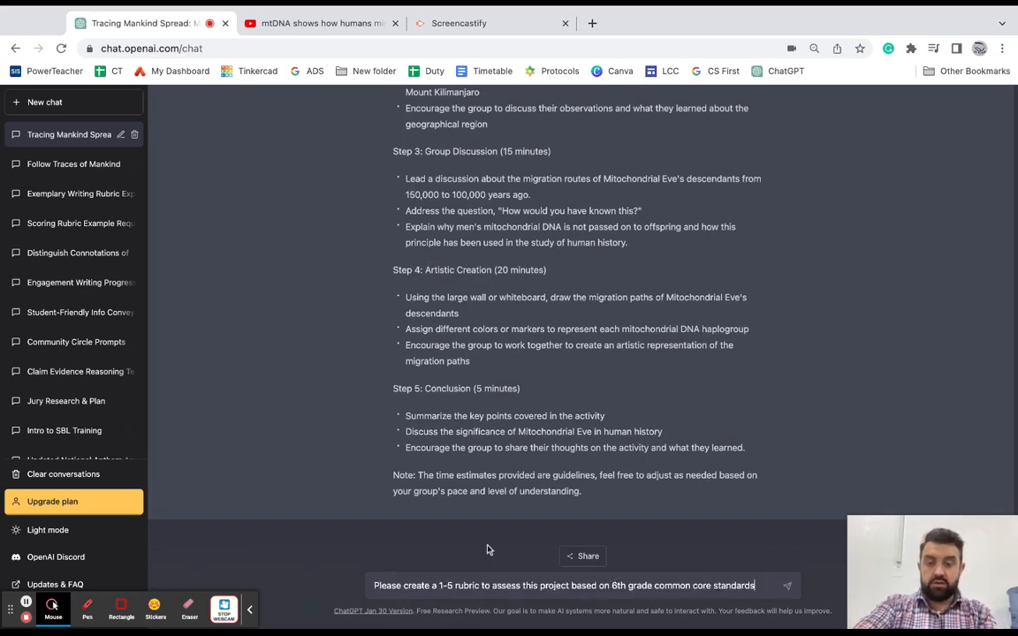
pyautogui.moveTo(707, 541)
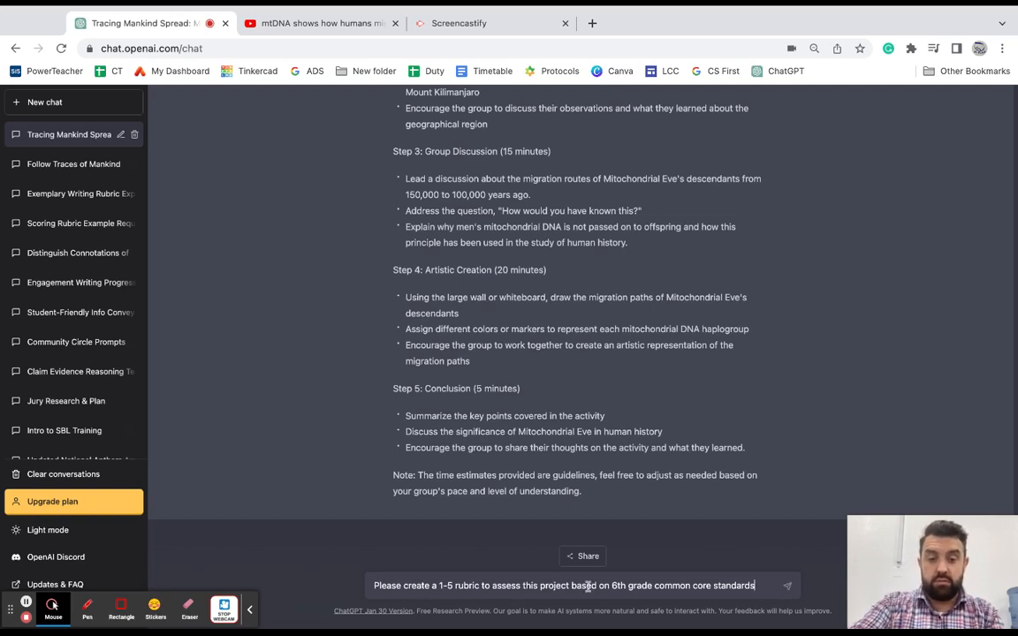
pyautogui.click(785, 585)
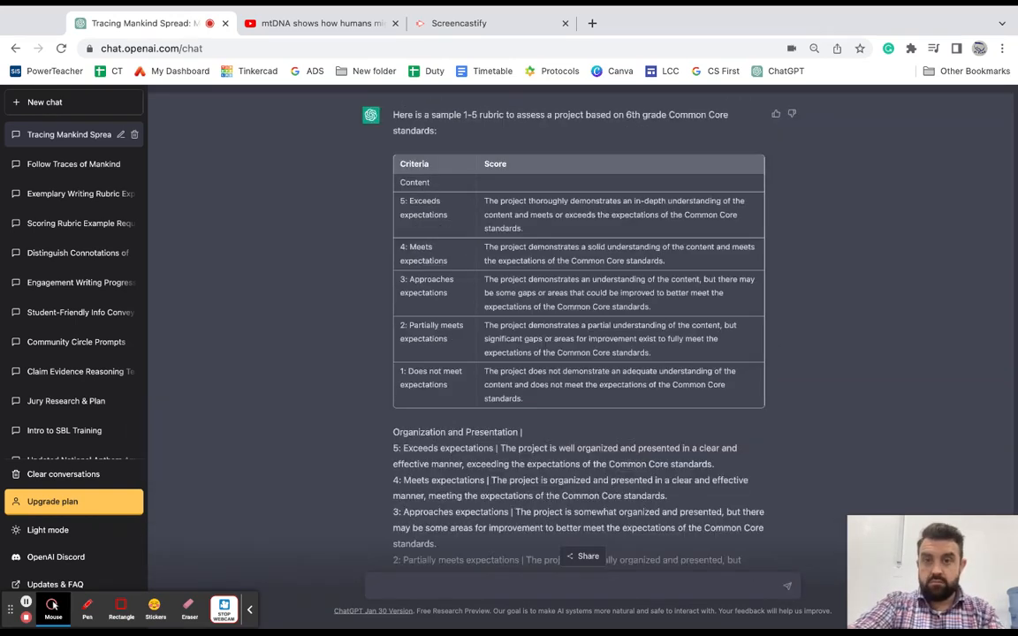
pyautogui.moveTo(433, 369)
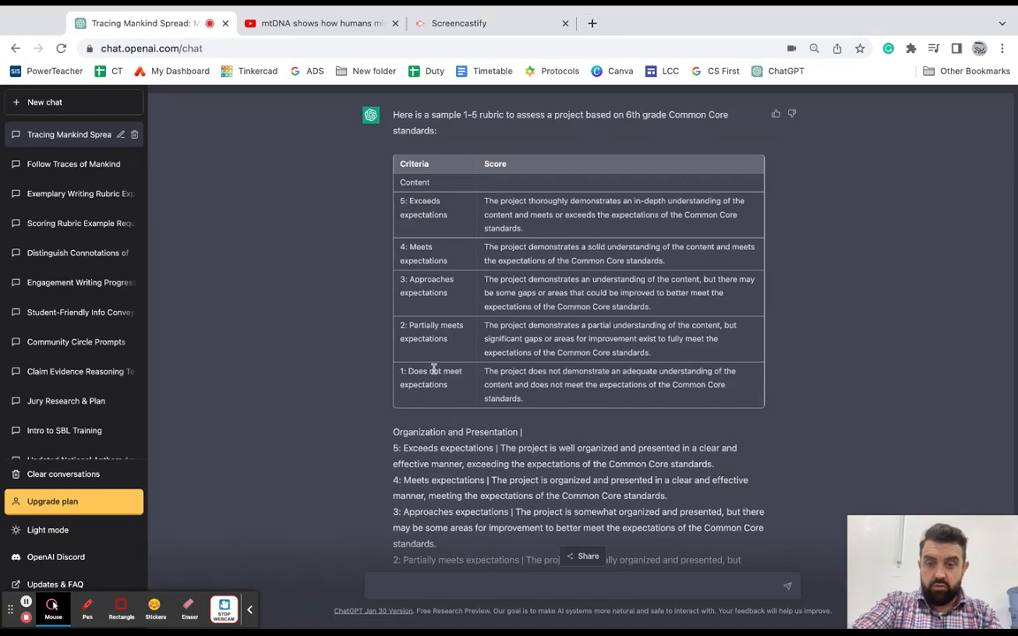
pyautogui.moveTo(548, 364)
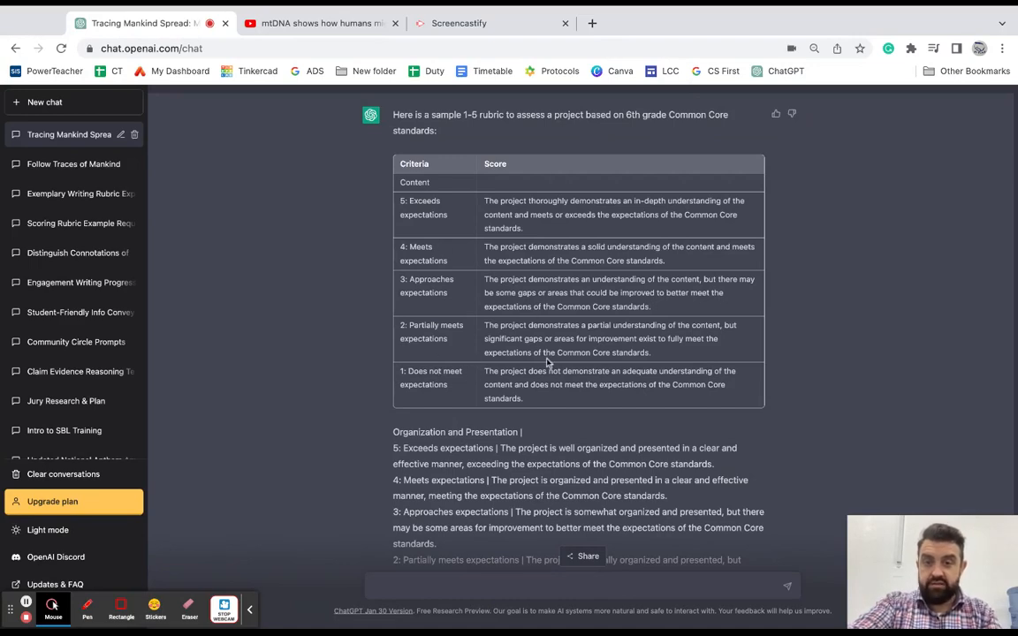
# Review the generated rubric's content, organization and critical thinking criteria
pyautogui.scroll(-3)
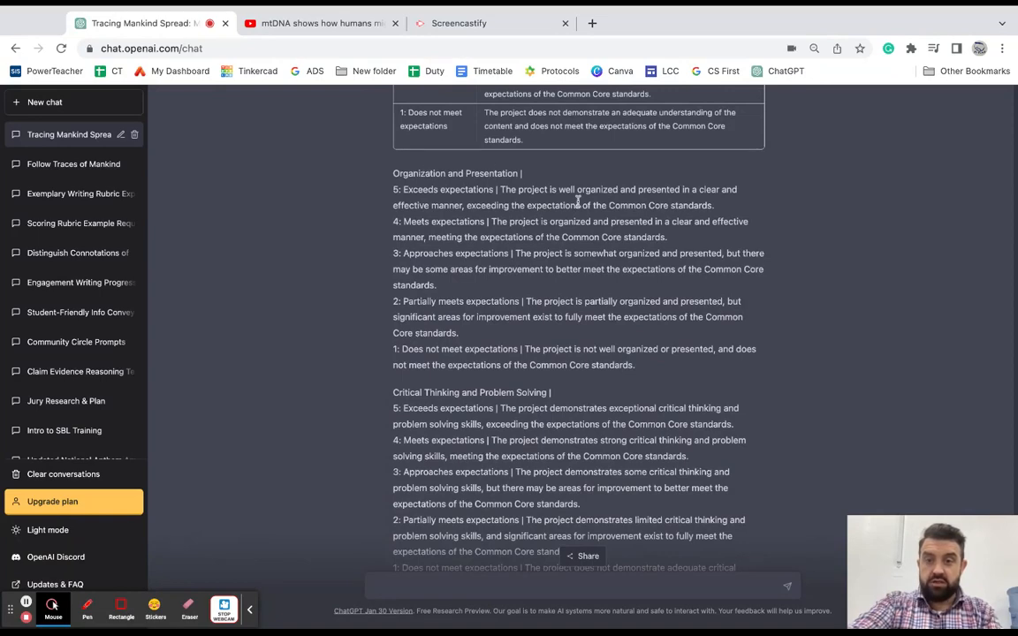
pyautogui.scroll(-3)
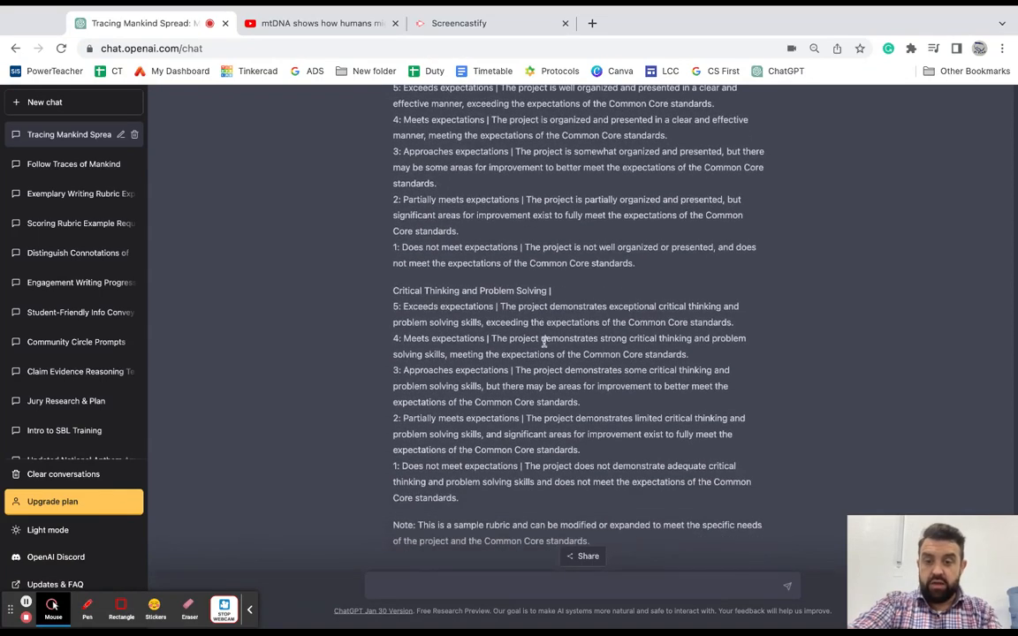
pyautogui.scroll(3)
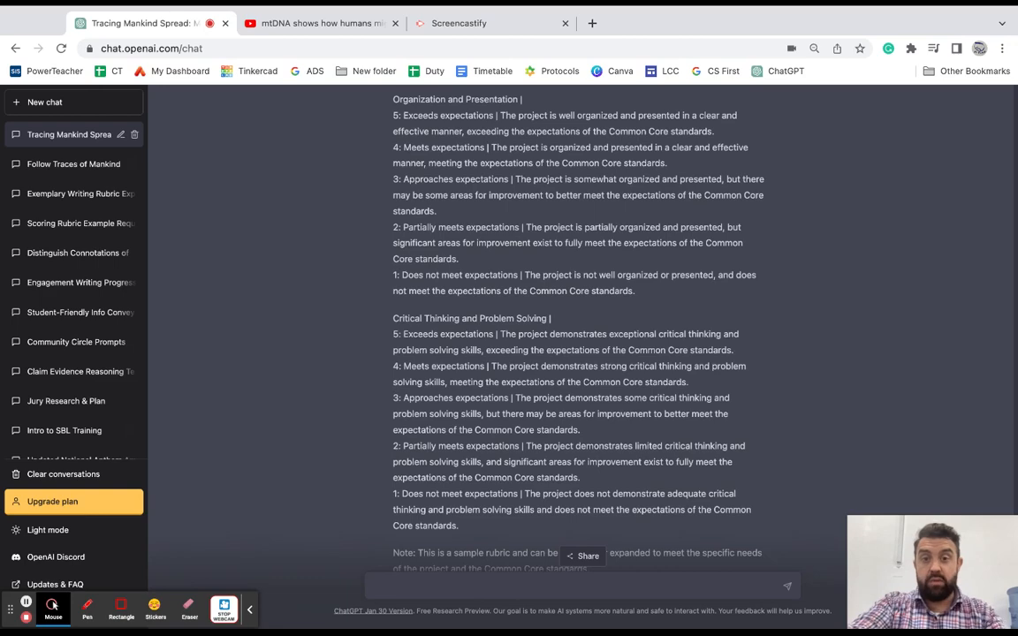
pyautogui.scroll(3)
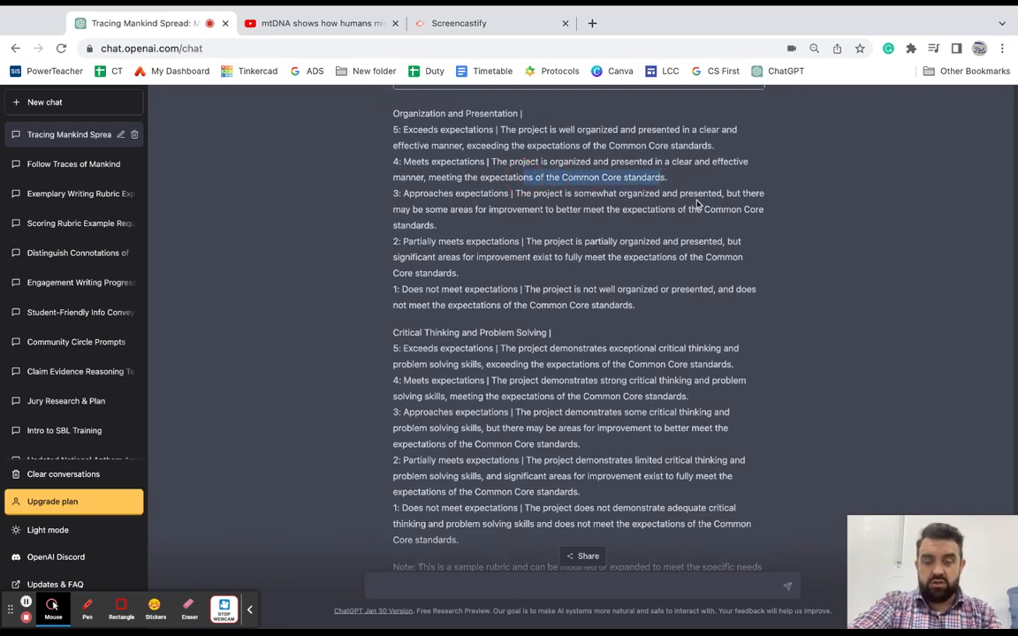
pyautogui.moveTo(696, 219)
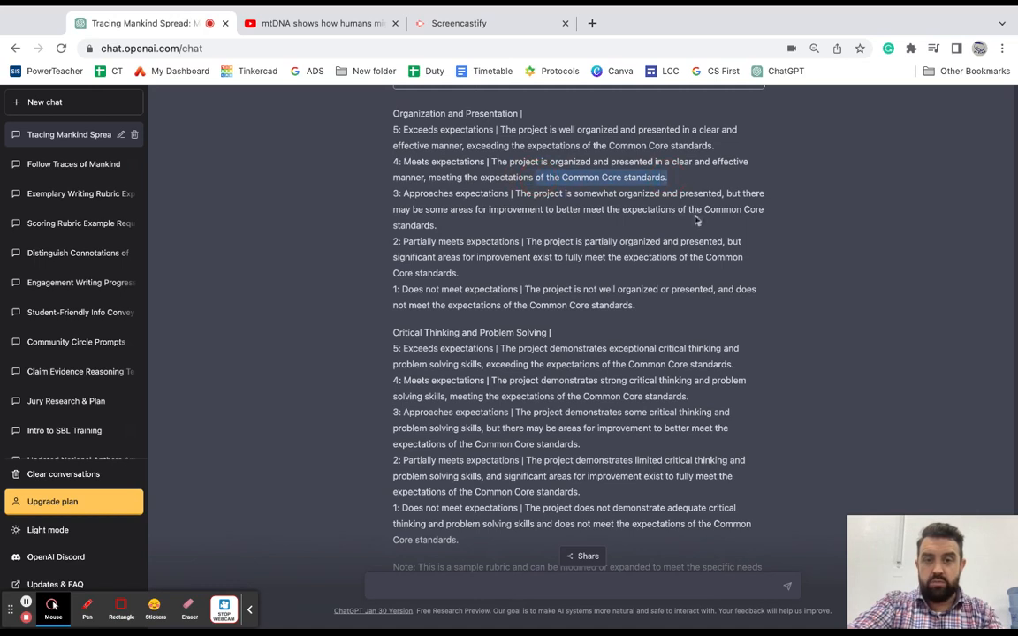
pyautogui.moveTo(696, 237)
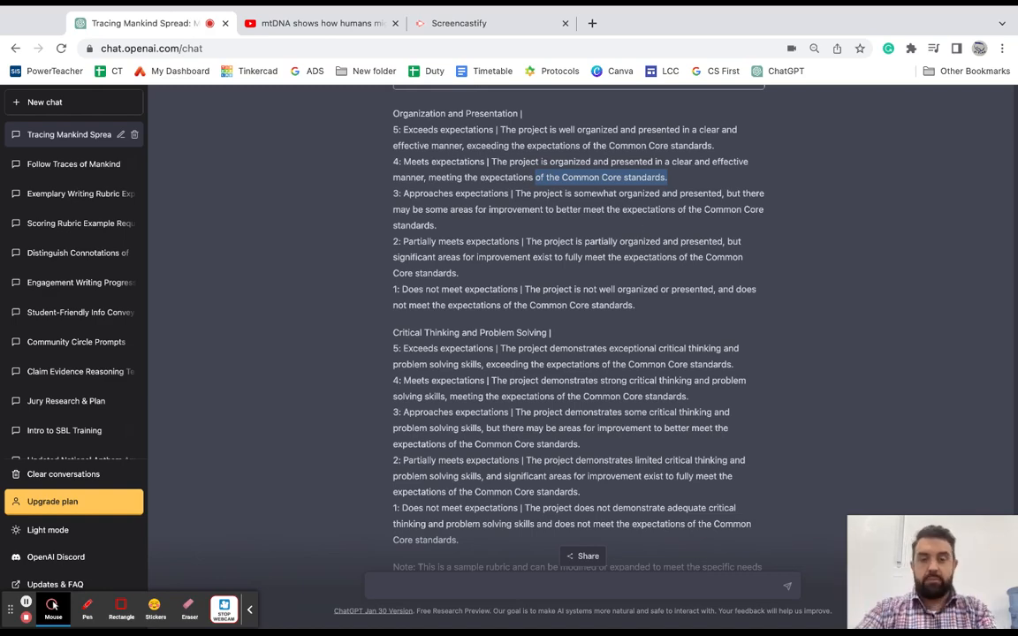
pyautogui.scroll(-3)
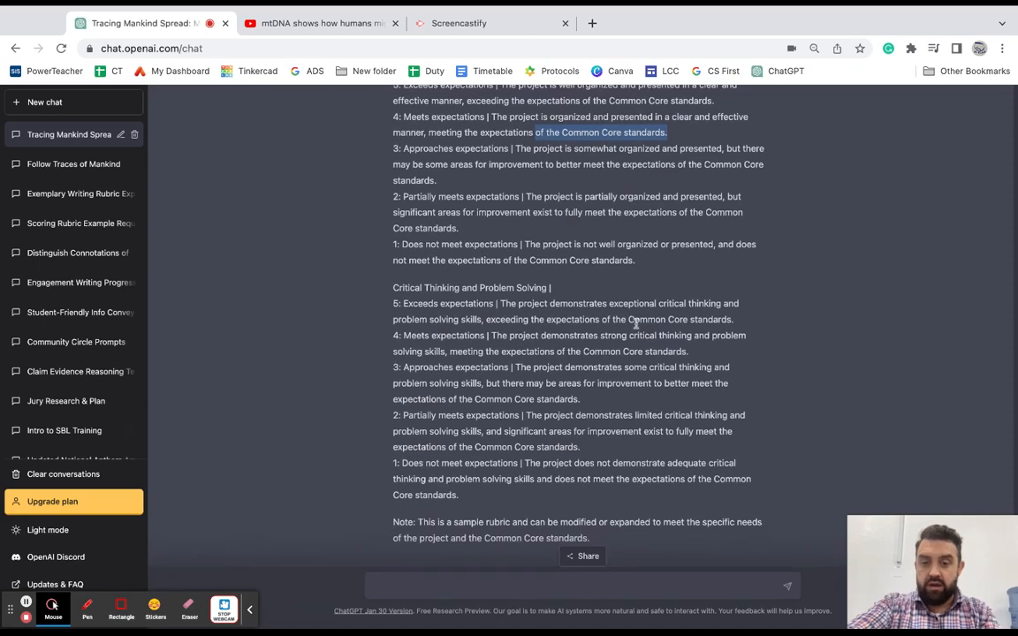
pyautogui.moveTo(650, 446)
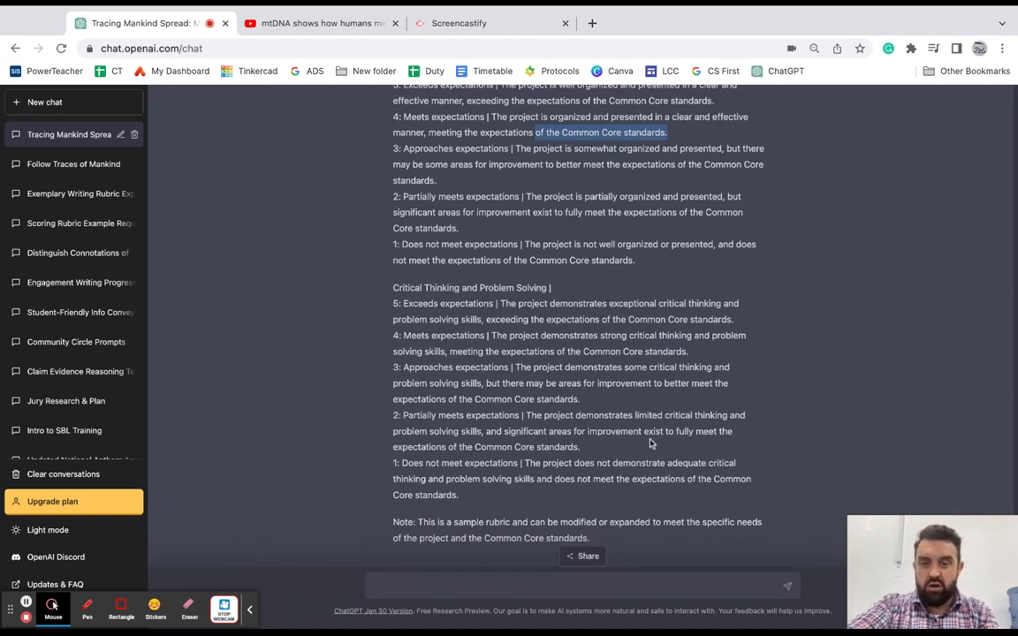
pyautogui.moveTo(594, 428)
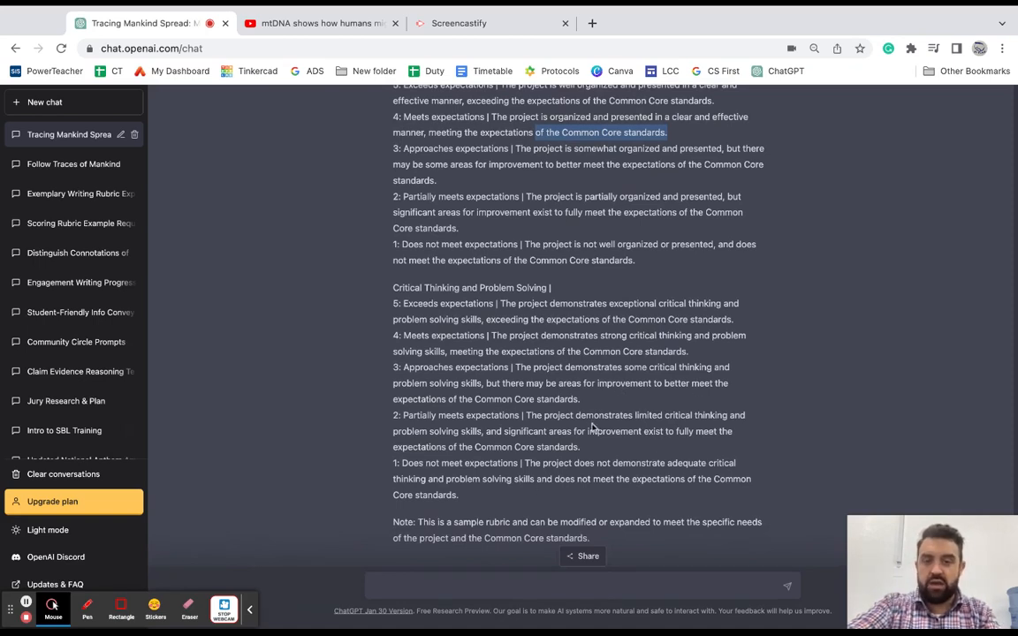
pyautogui.scroll(-3)
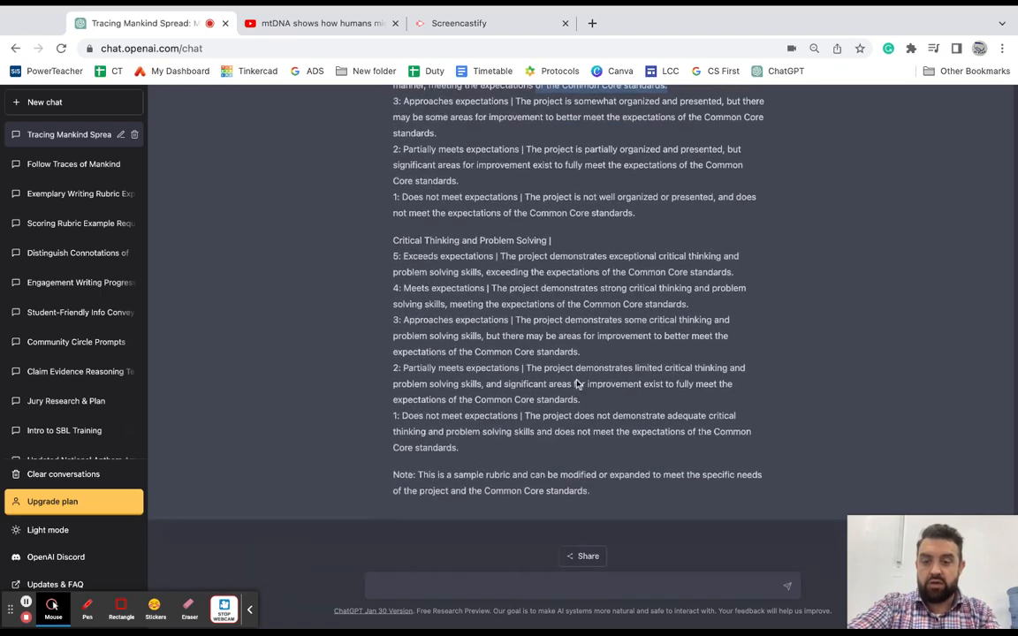
pyautogui.scroll(3)
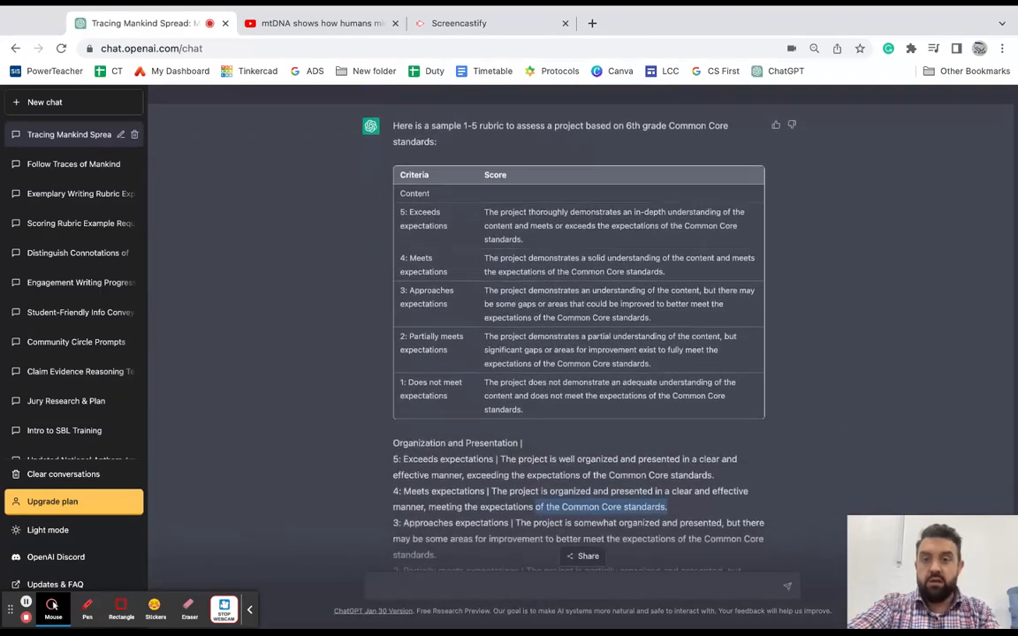
pyautogui.scroll(3)
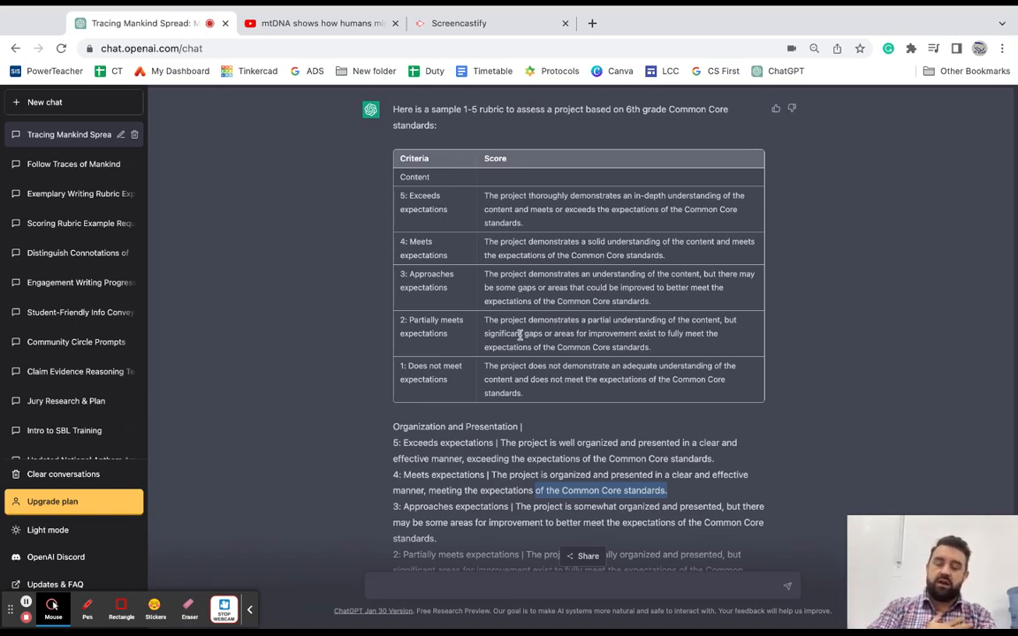
pyautogui.moveTo(35, 622)
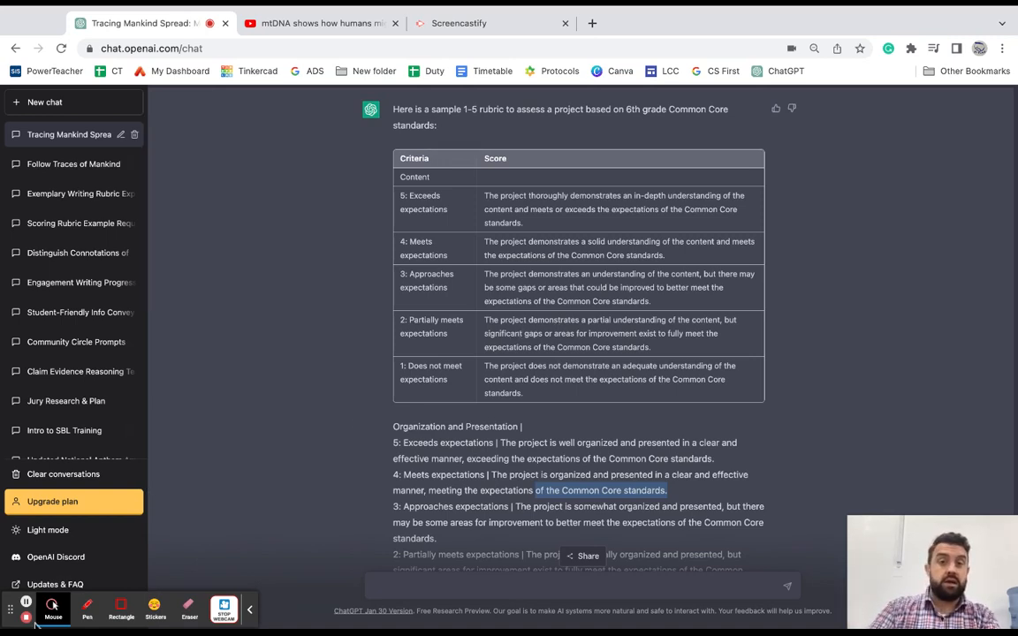